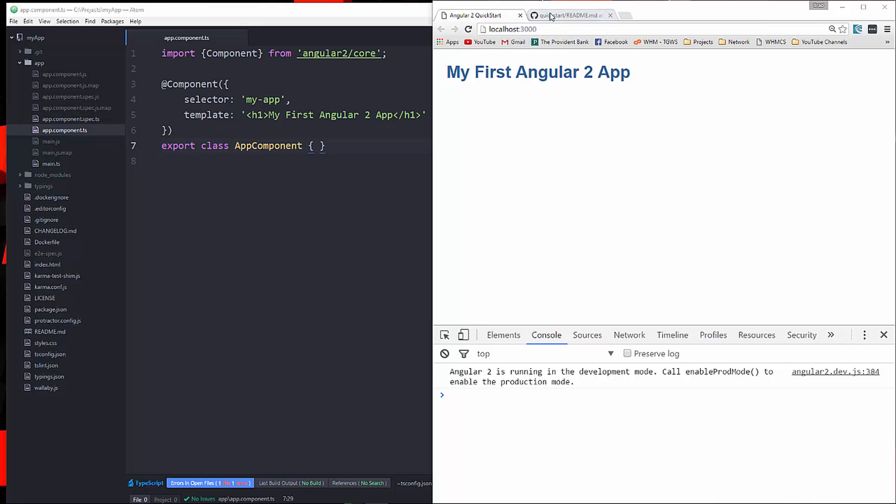
- Switch Chrome to the Angular 2 QuickStart README tab on GitHub and scroll through it
{"action": "left_click", "coordinate": [568, 15]}
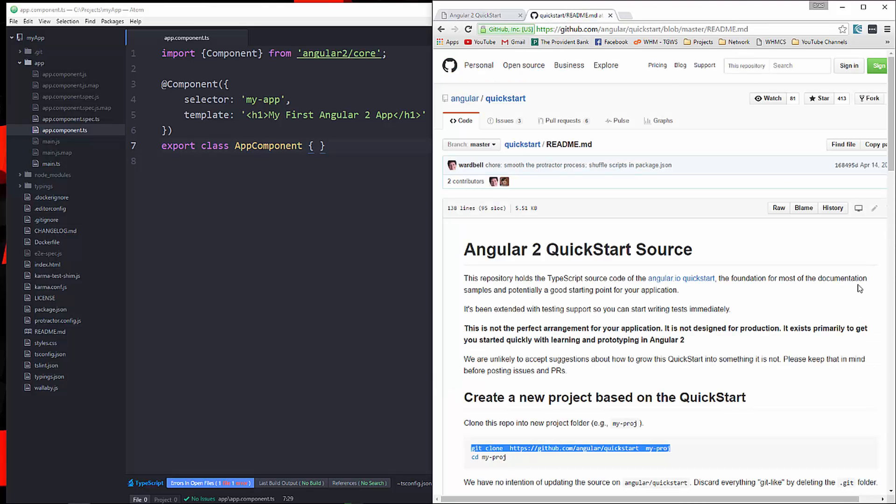
{"action": "scroll", "scroll_direction": "down", "scroll_amount": 3}
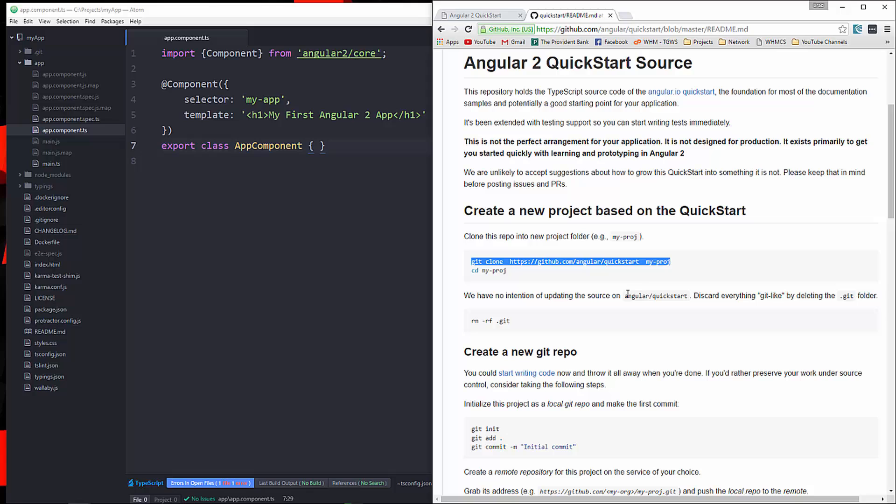
{"action": "mouse_move", "coordinate": [607, 272]}
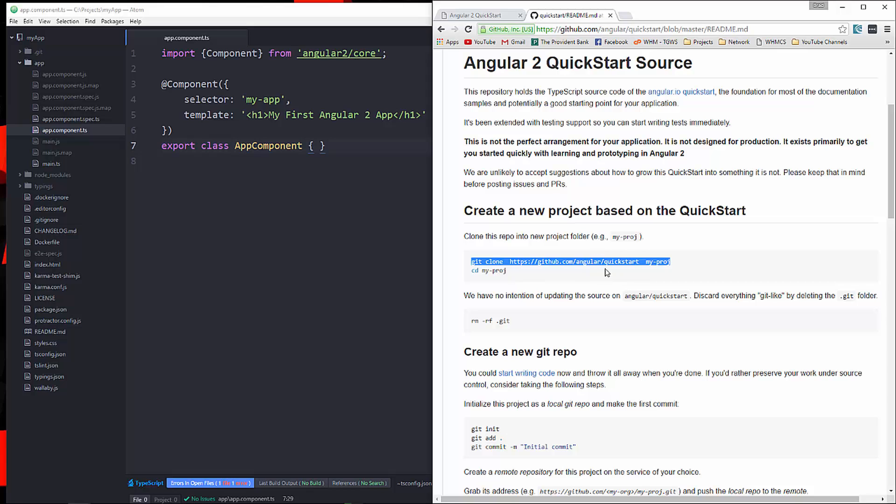
{"action": "mouse_move", "coordinate": [544, 60]}
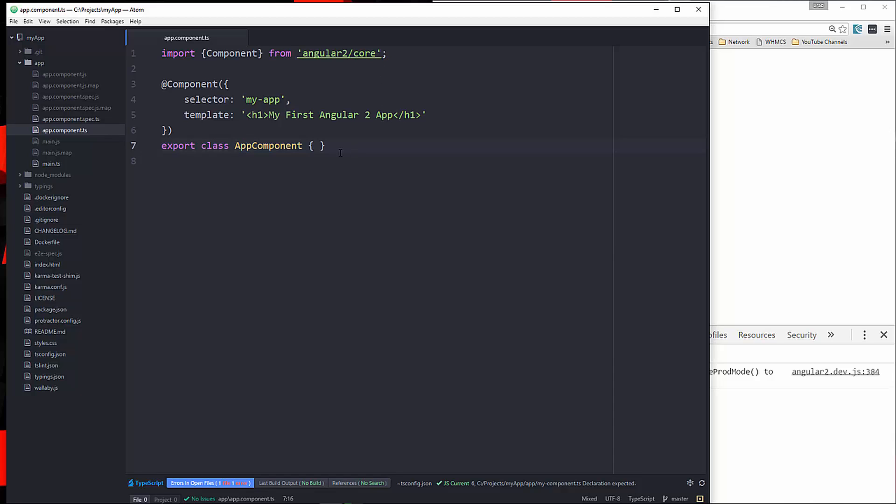
- Declare 'private showHeading;' and a constructor assigning this.showHeading = true in AppComponent
{"action": "key", "text": "Enter"}
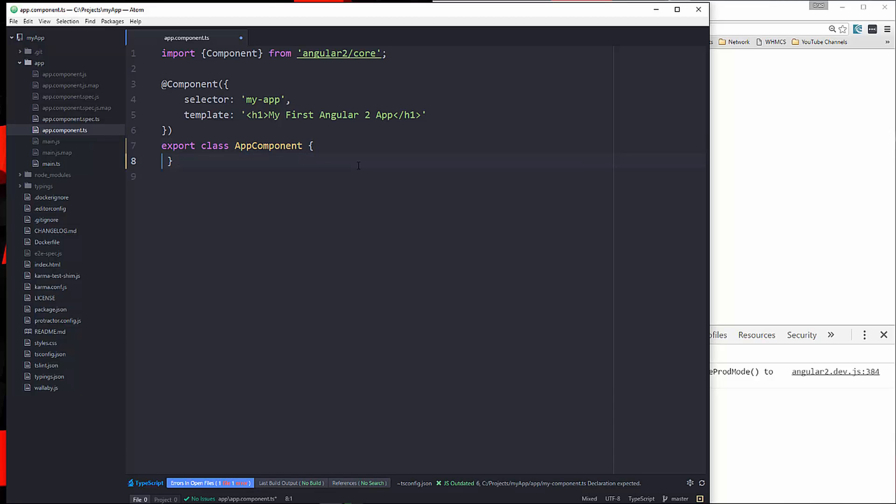
{"action": "type", "text": "c"}
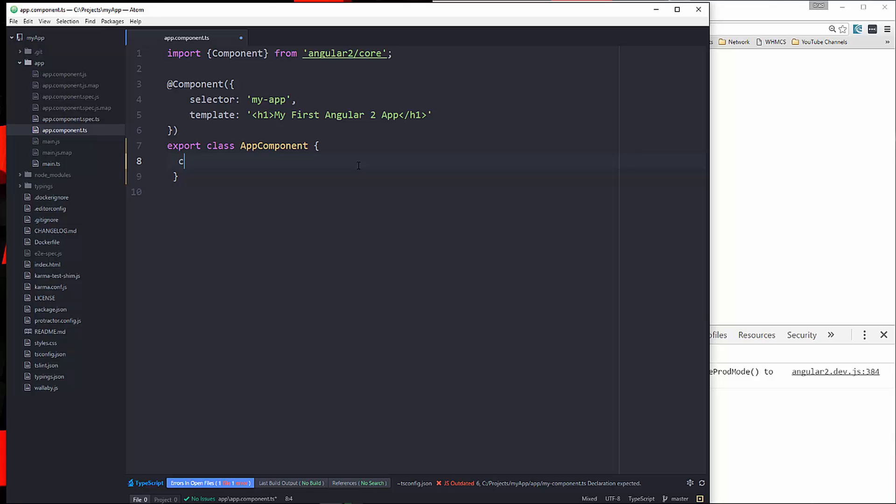
{"action": "type", "text": "onstructor(){"}
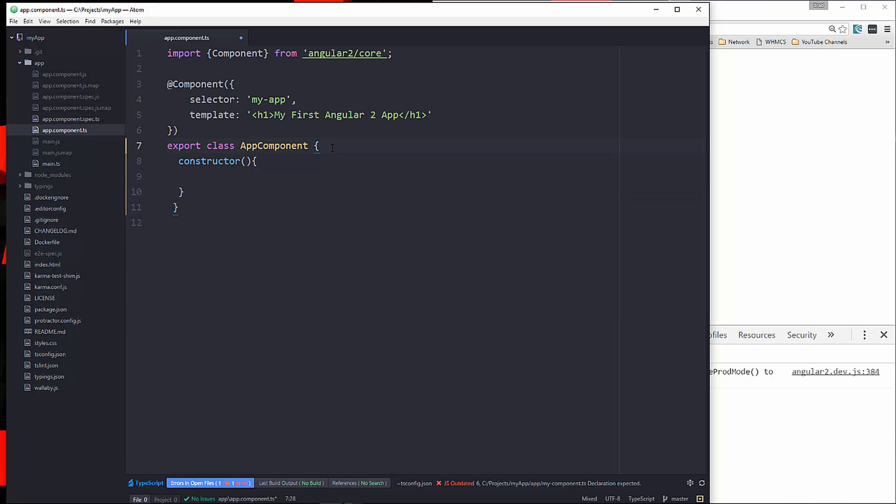
{"action": "type", "text": "privat"}
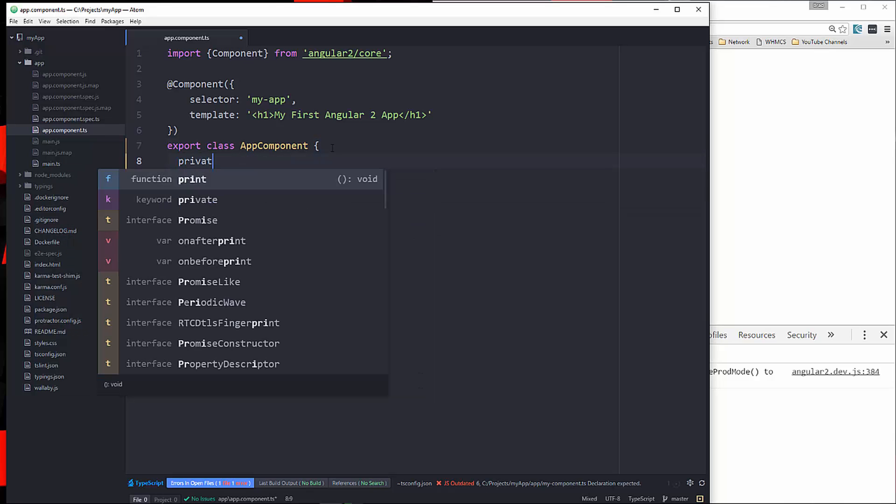
{"action": "type", "text": "e showHeading;"}
{"action": "type", "text": "constructor(){"}
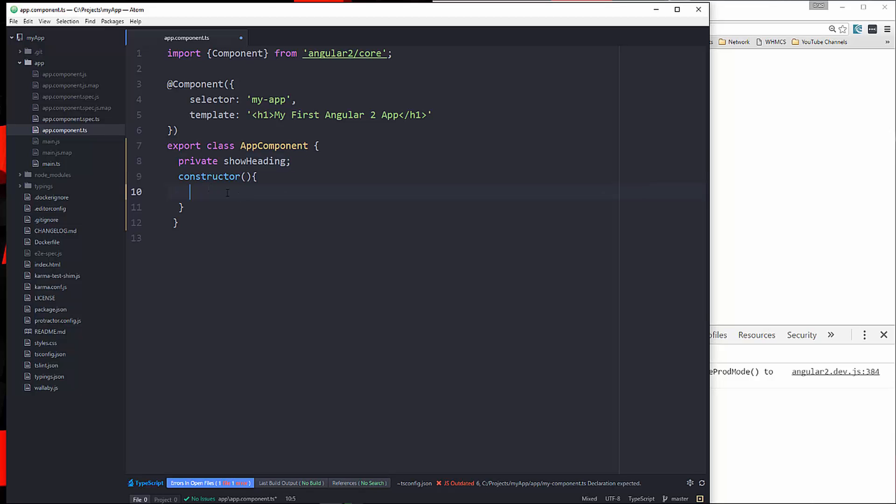
{"action": "type", "text": "this"}
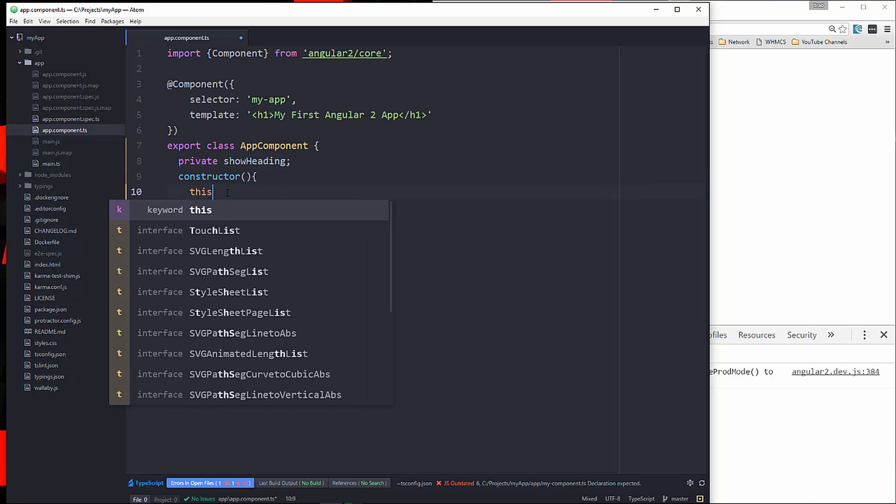
{"action": "type", "text": ".showHeading = true;"}
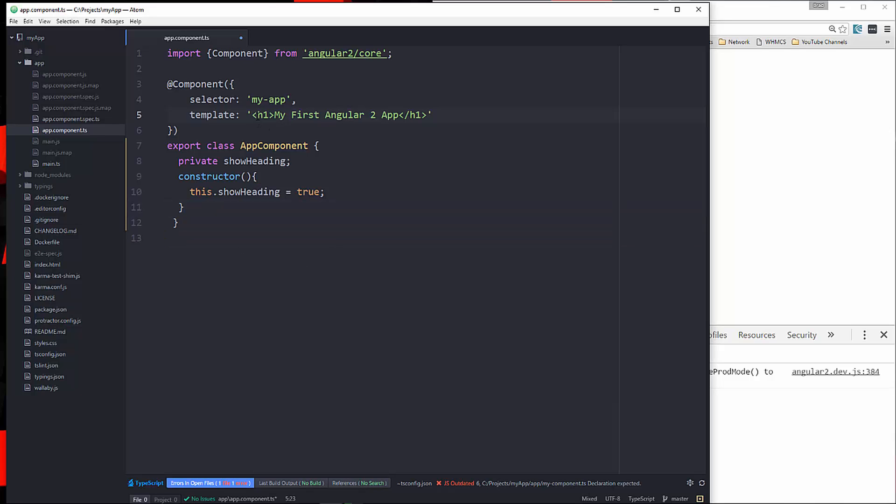
- Add *ngIf="showHeading" to the h1 tag and change the constructor value to false
{"action": "left_click", "coordinate": [268, 115]}
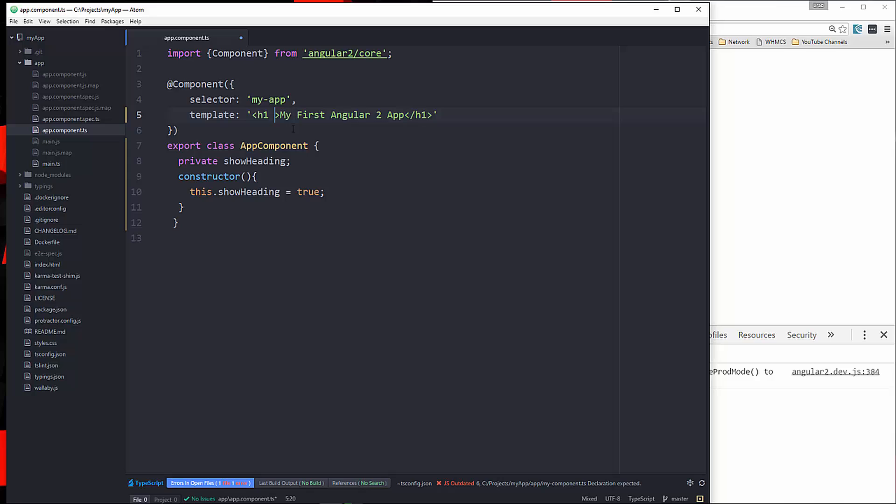
{"action": "type", "text": "*n"}
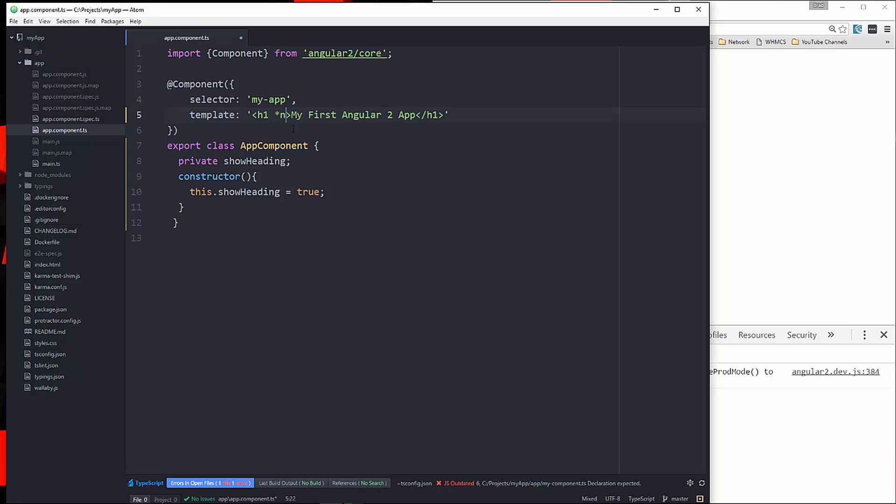
{"action": "type", "text": "gIf="}
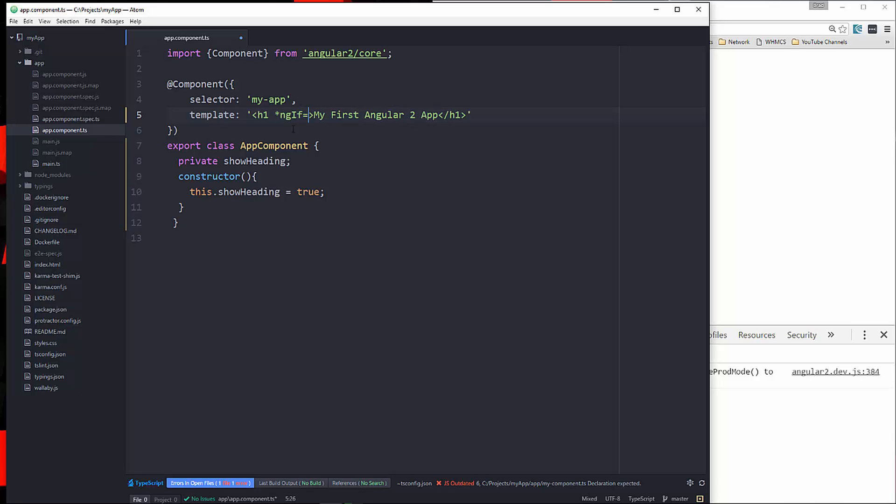
{"action": "type", "text": "\"showHeading"}
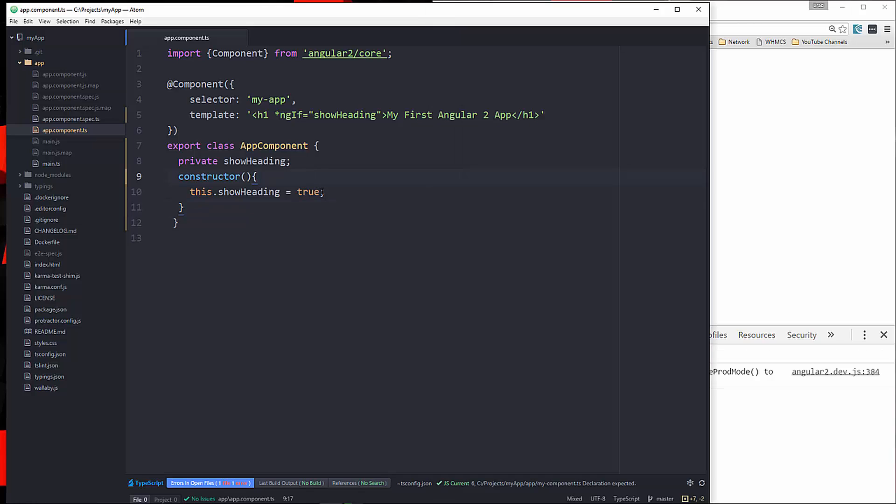
{"action": "type", "text": "fals"}
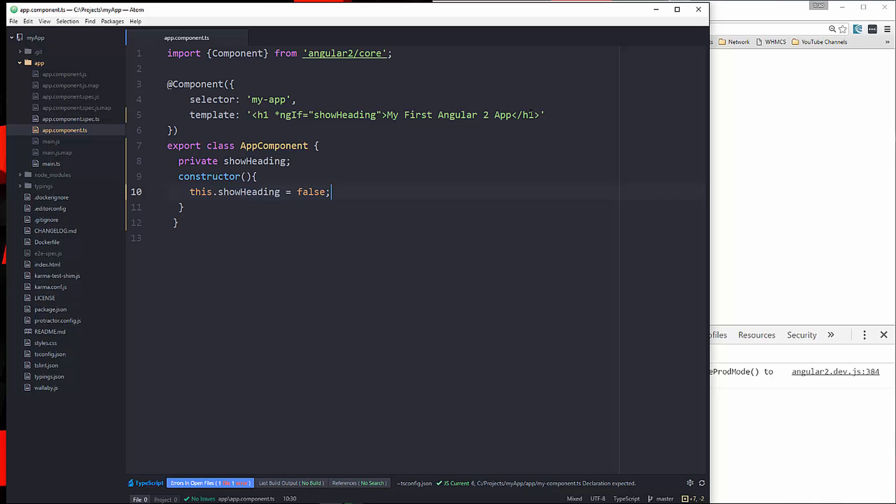
- Replace the constructor's false value so showHeading is set back to true
{"action": "double_click", "coordinate": [310, 192]}
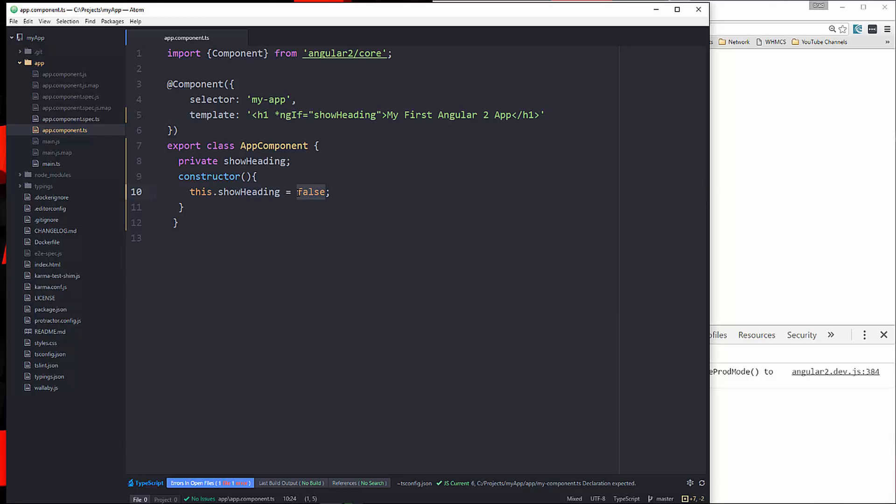
{"action": "type", "text": "true"}
{"action": "type", "text": "p"}
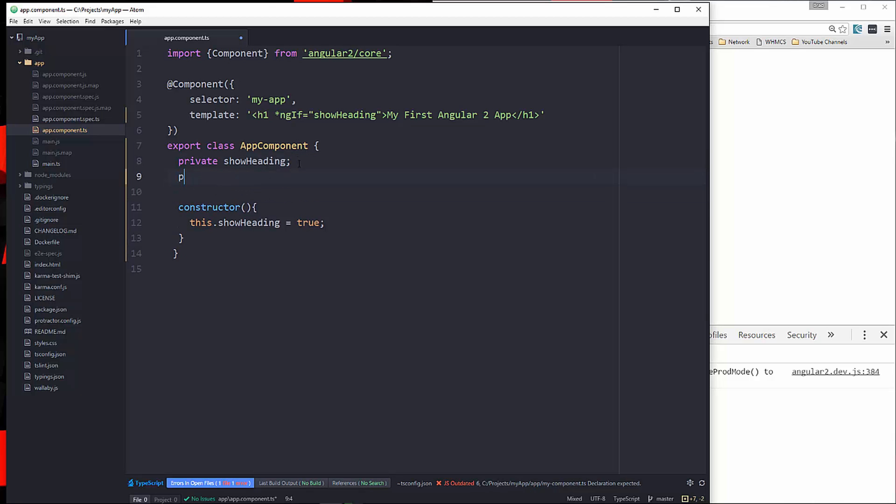
- Declare 'private name;' and assign this.name = "John Doe"; in the constructor
{"action": "type", "text": "rivate"}
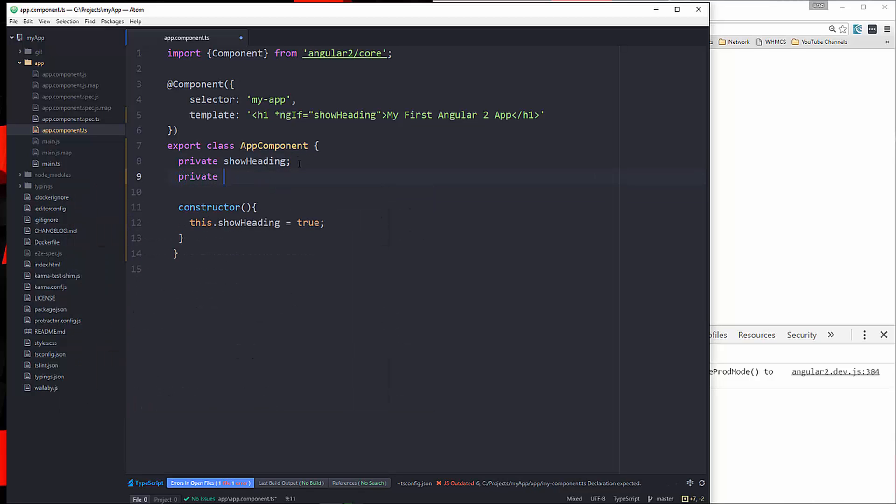
{"action": "type", "text": "name;"}
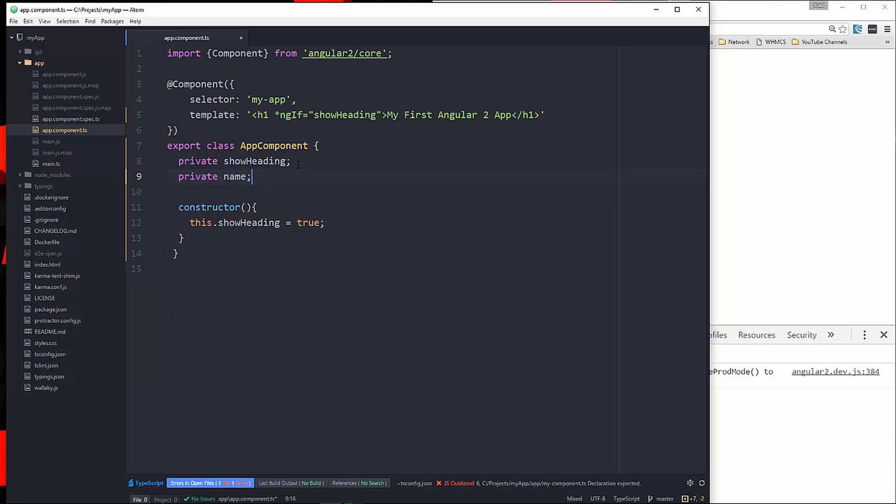
{"action": "type", "text": "this.name=\""}
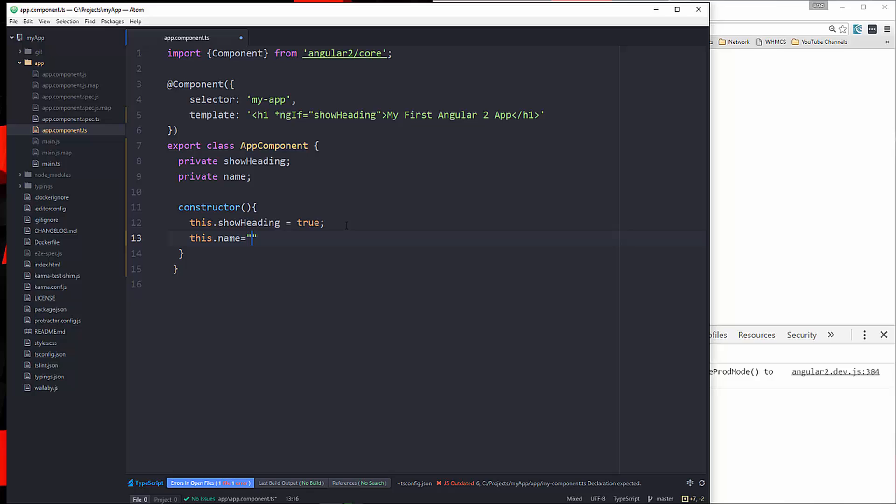
{"action": "type", "text": "John Do"}
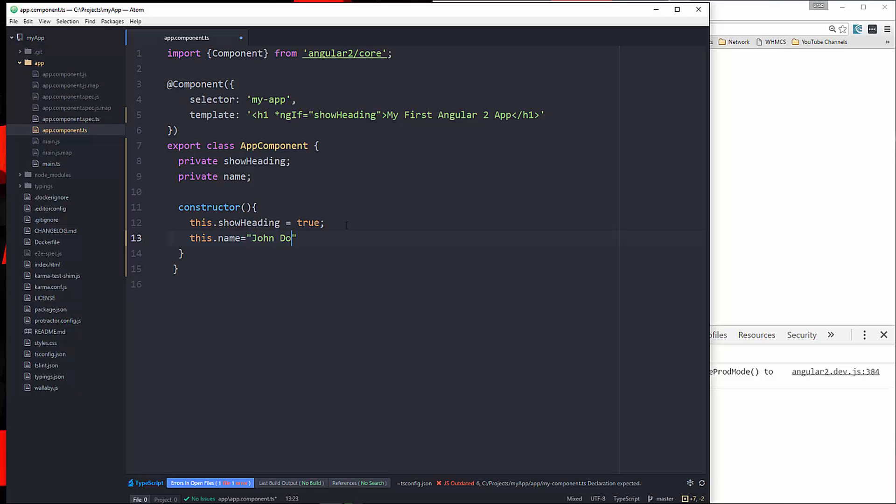
{"action": "type", "text": "e\";"}
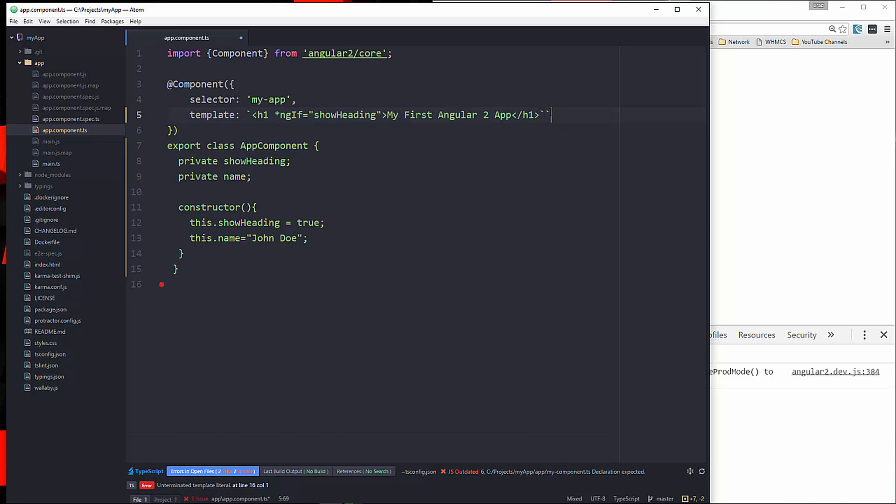
- Make the template multi-line and add <span [ngSwitch]="name"> after the h1
{"action": "key", "text": "BackSpace"}
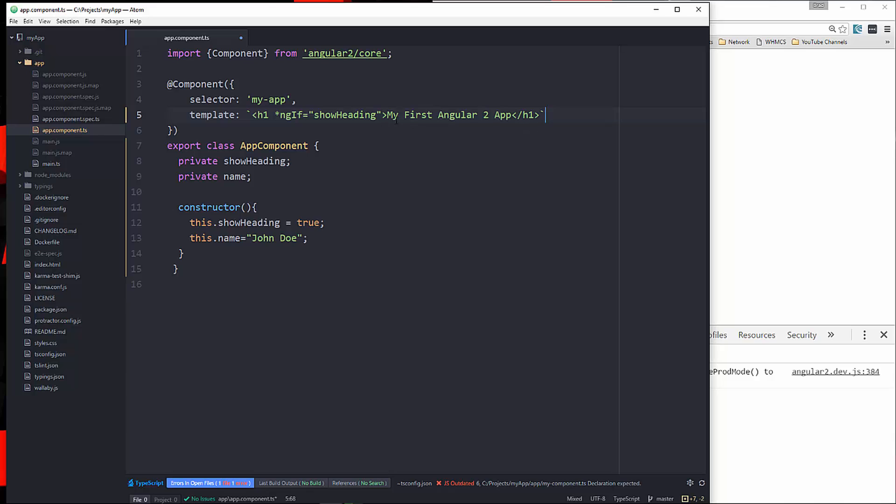
{"action": "key", "text": "Enter"}
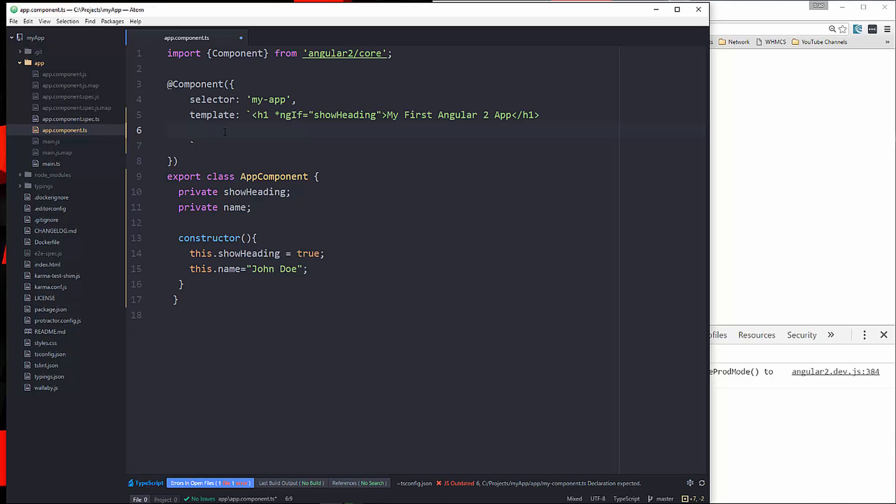
{"action": "type", "text": "<pa"}
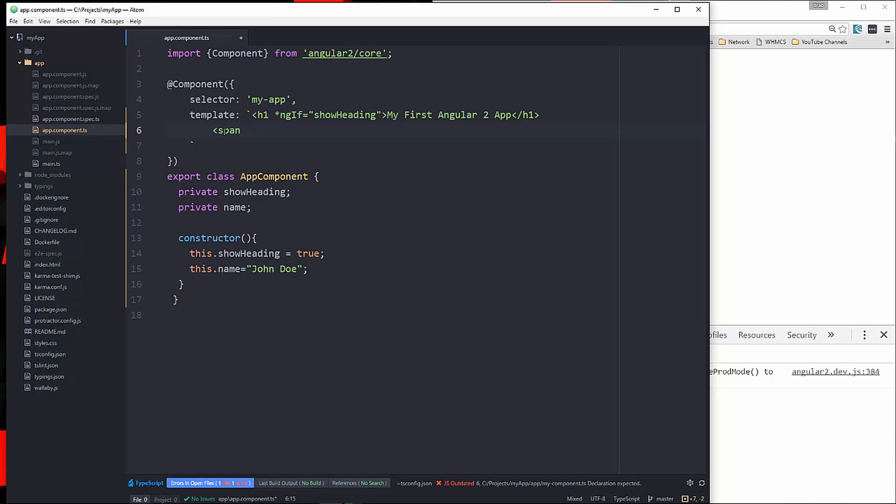
{"action": "type", "text": "[]"}
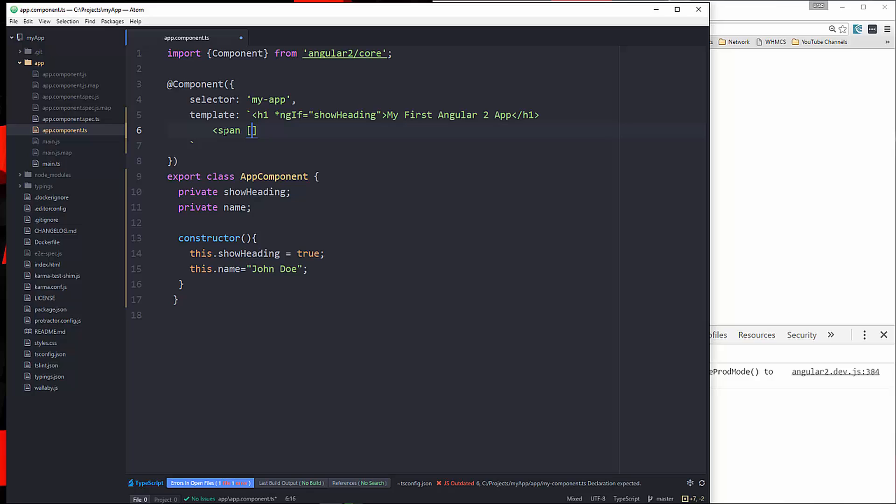
{"action": "type", "text": "ngW"}
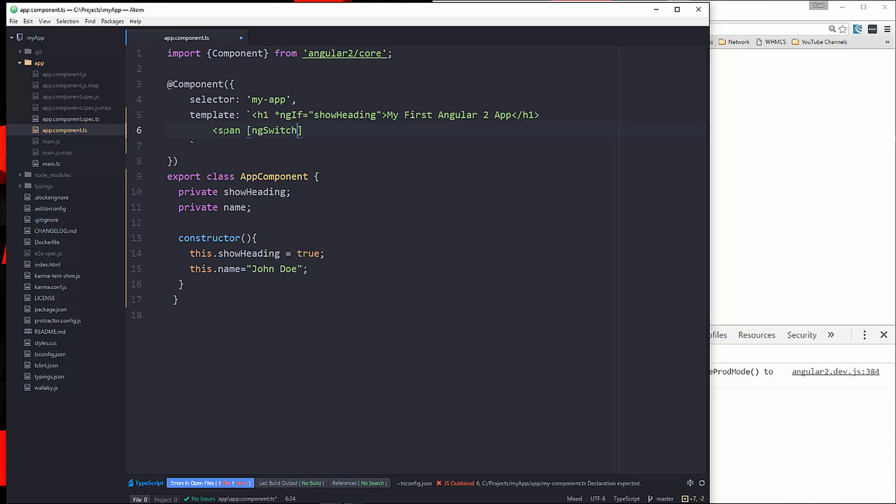
{"action": "type", "text": "]="}
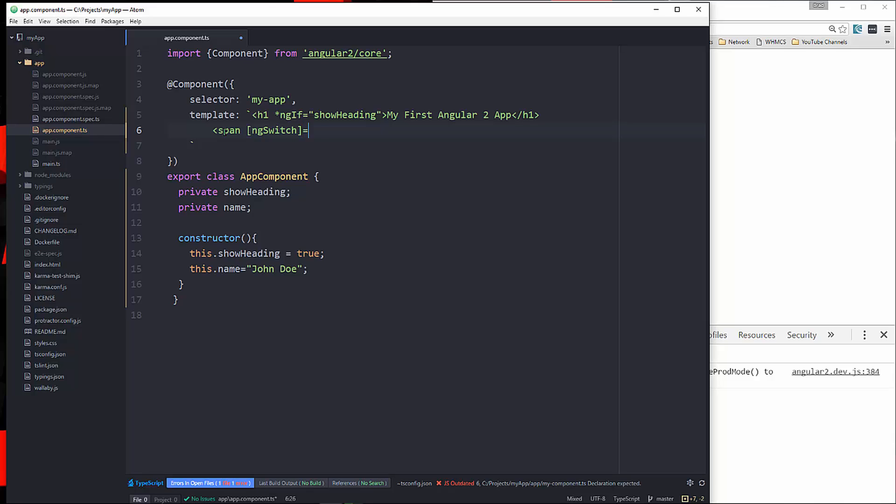
{"action": "type", "text": "\"name\">"}
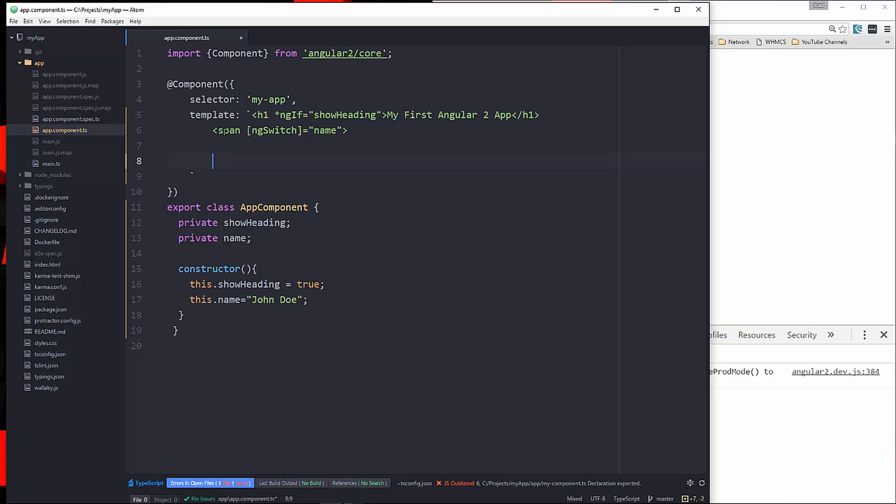
- Close the switch span and add a nested span with *ngSwitchWhen="'John Doe'"
{"action": "type", "text": "</span>"}
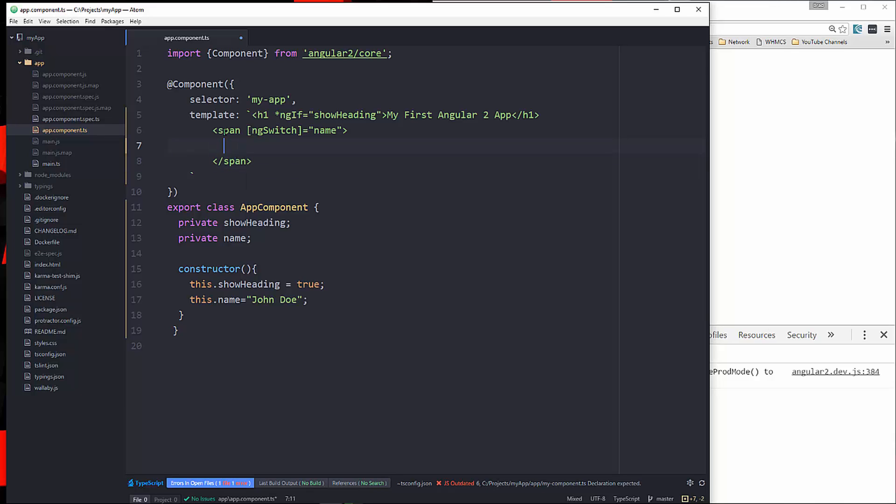
{"action": "type", "text": "<span"}
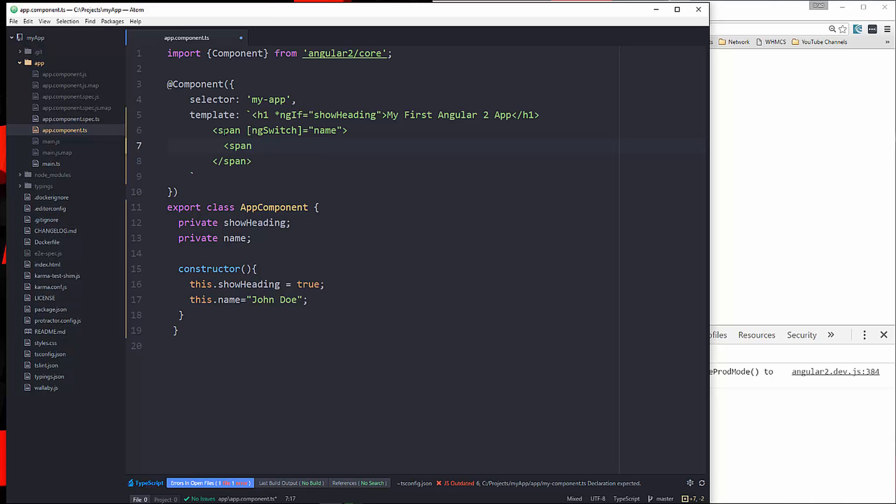
{"action": "type", "text": "*ng"}
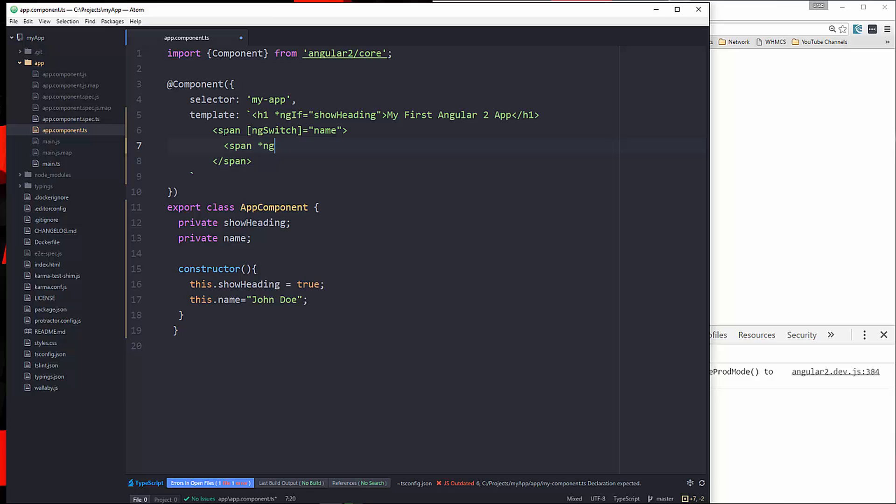
{"action": "type", "text": "SwitchWhen"}
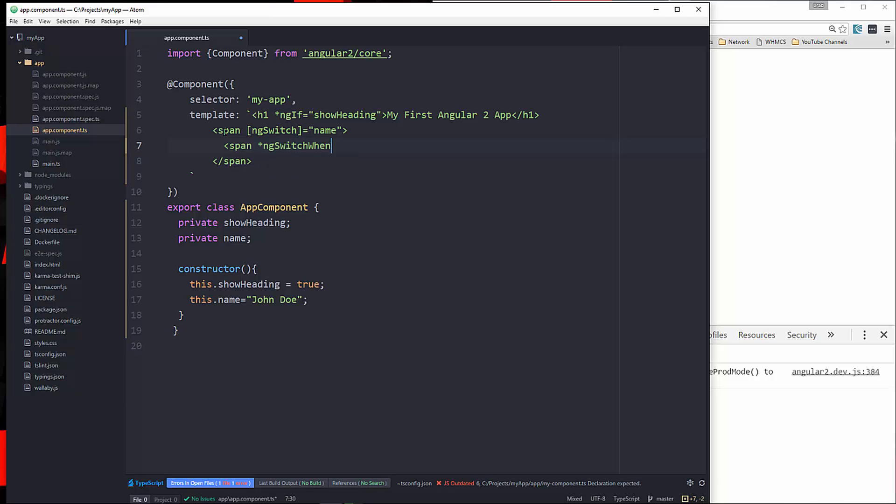
{"action": "type", "text": "=\"\""}
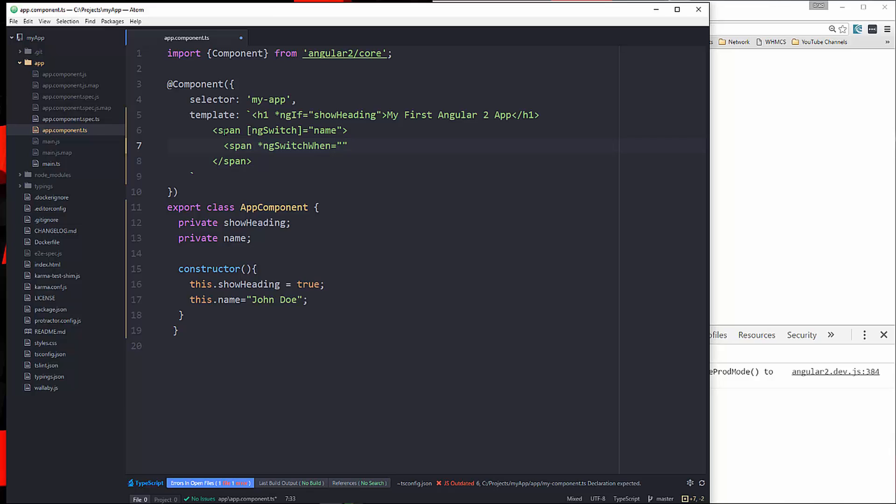
{"action": "type", "text": "''"}
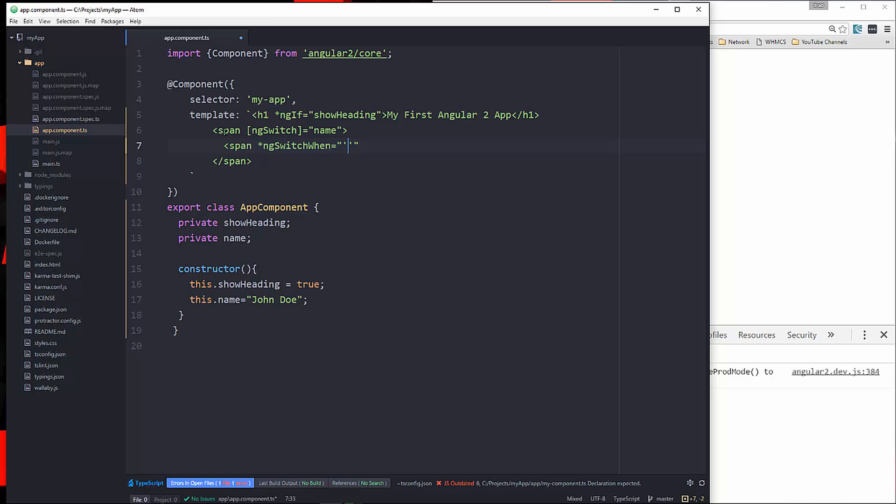
{"action": "type", "text": "John D"}
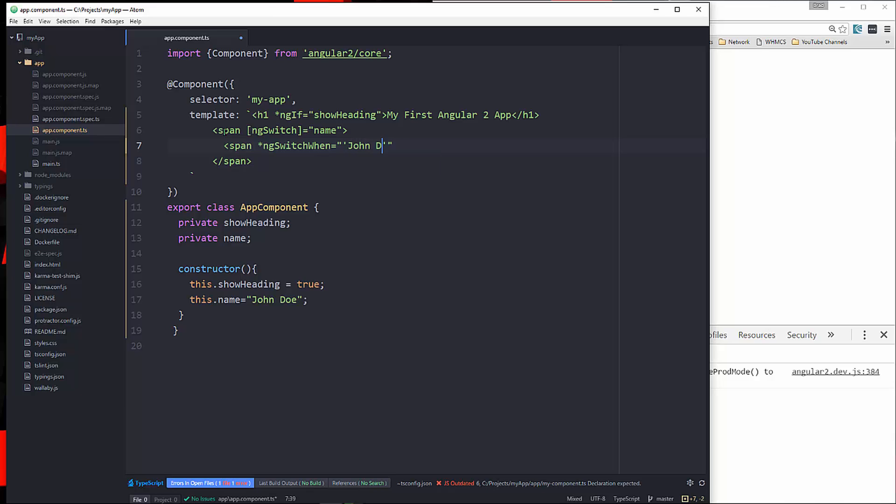
{"action": "type", "text": "oe'\">"}
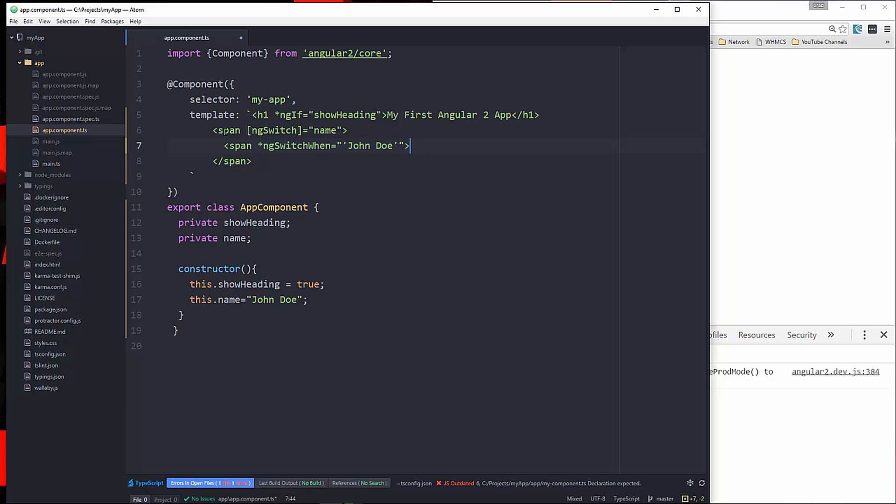
{"action": "type", "text": "</span"}
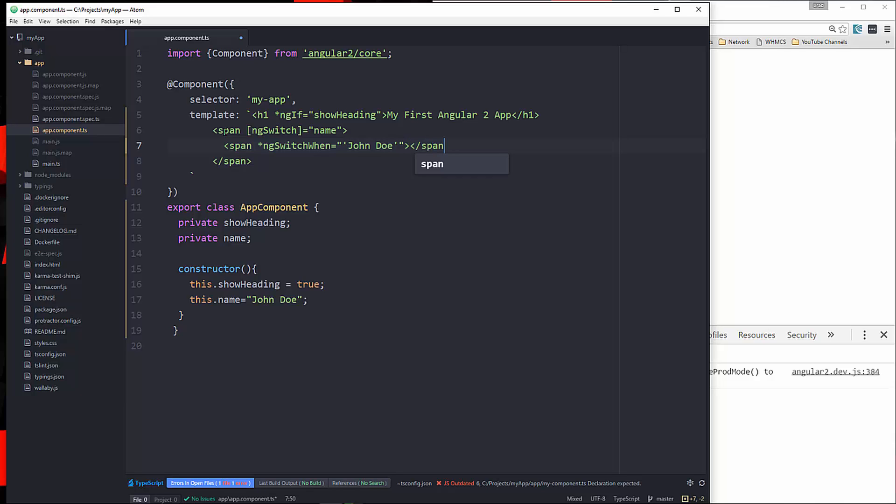
- Fill the case text with the name and trim ' Doe' so the case and value read John
{"action": "type", "text": "J"}
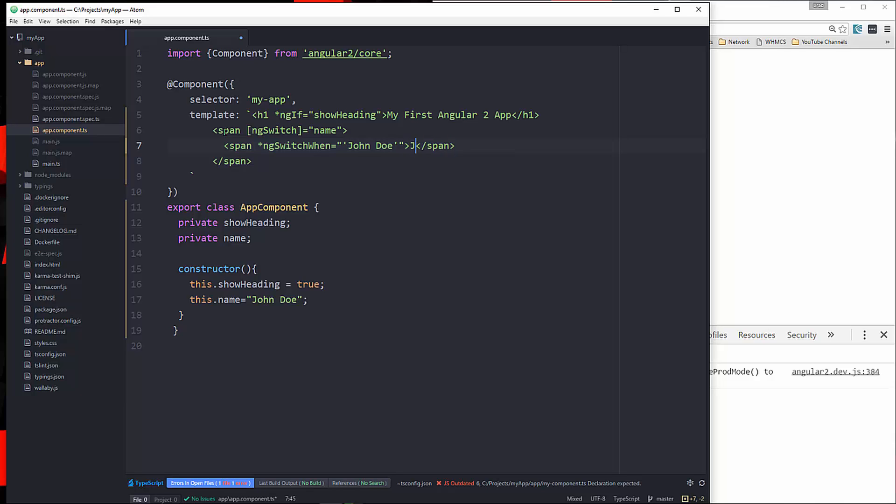
{"action": "type", "text": "ohn D"}
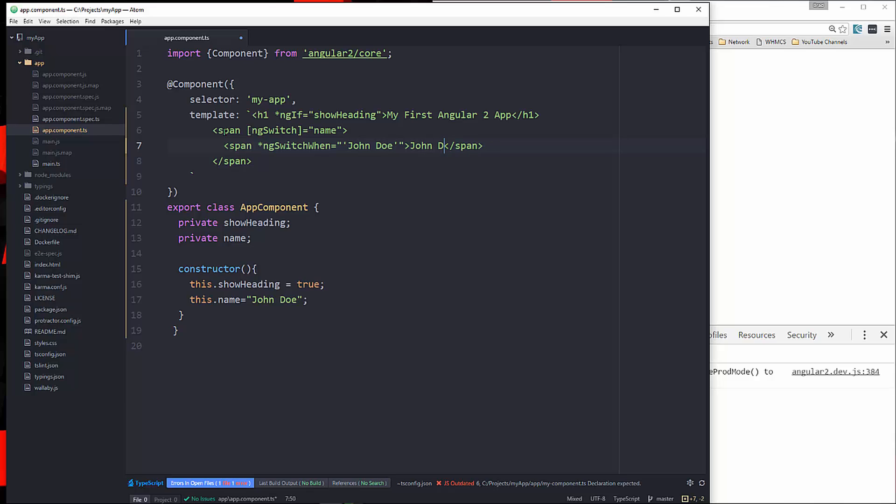
{"action": "type", "text": "oe"}
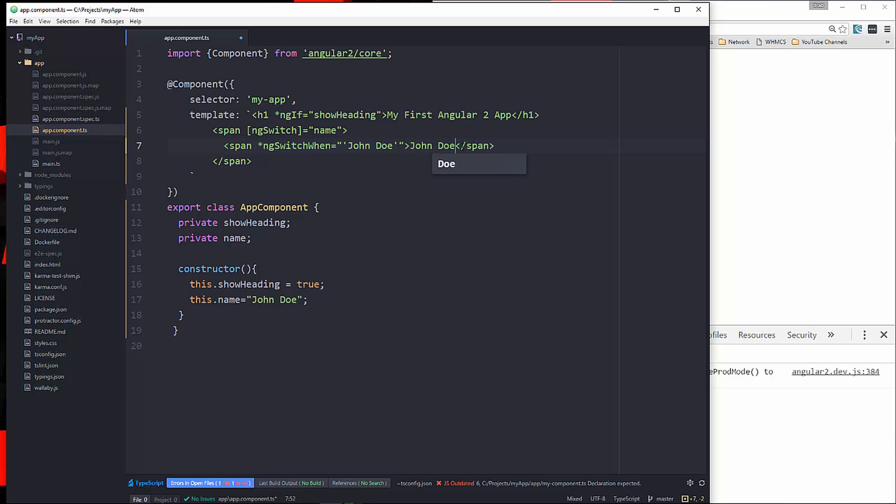
{"action": "key", "text": "Backspace"}
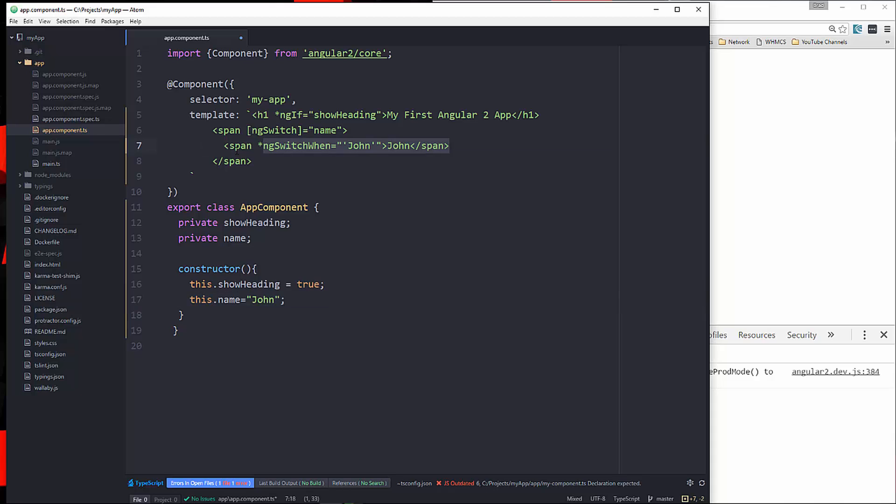
{"action": "left_click", "coordinate": [457, 146]}
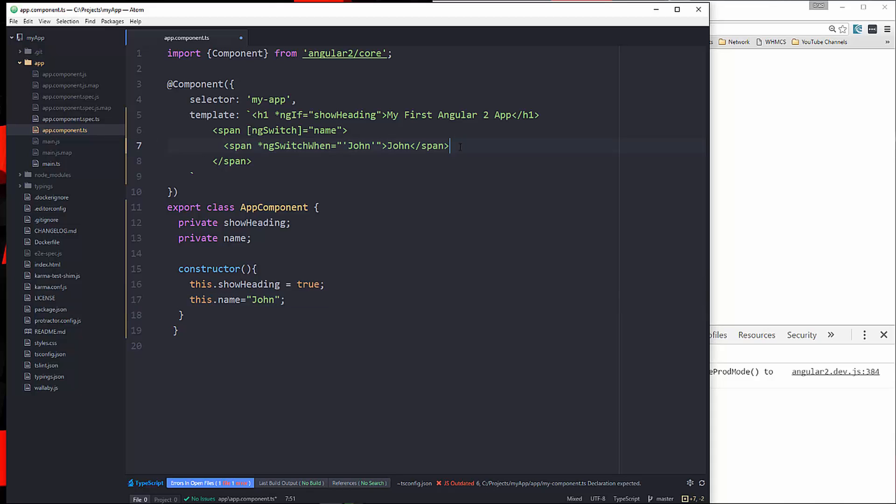
- Duplicate the John case into Sam and Jeff ngSwitchWhen cases and save the file
{"action": "type", "text": "<span *ngSwitchWhen=\"'John'\">John</span>"}
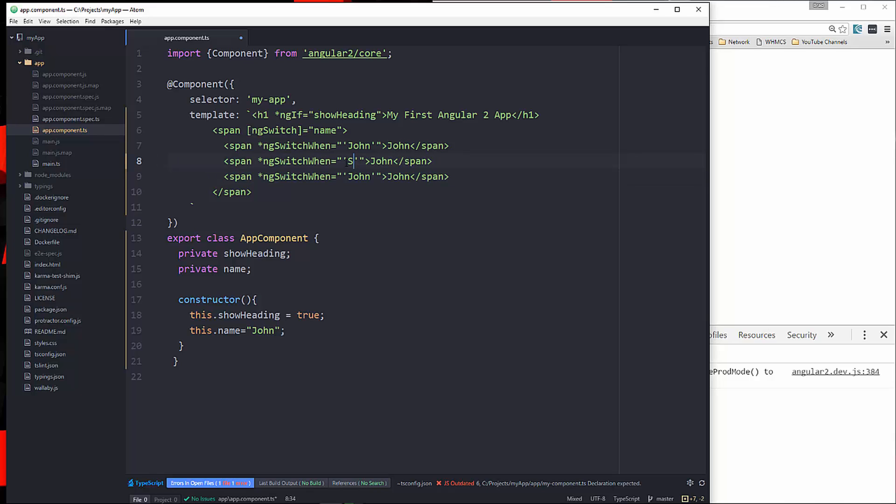
{"action": "type", "text": "am"}
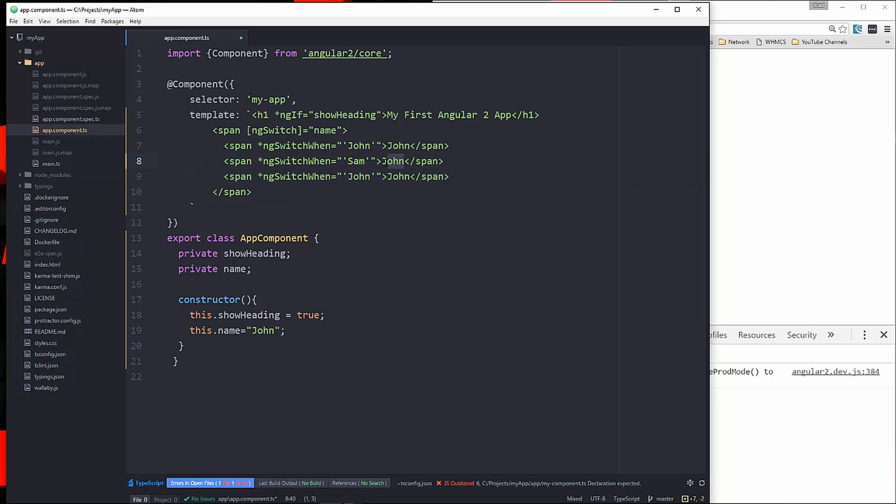
{"action": "type", "text": "Sam"}
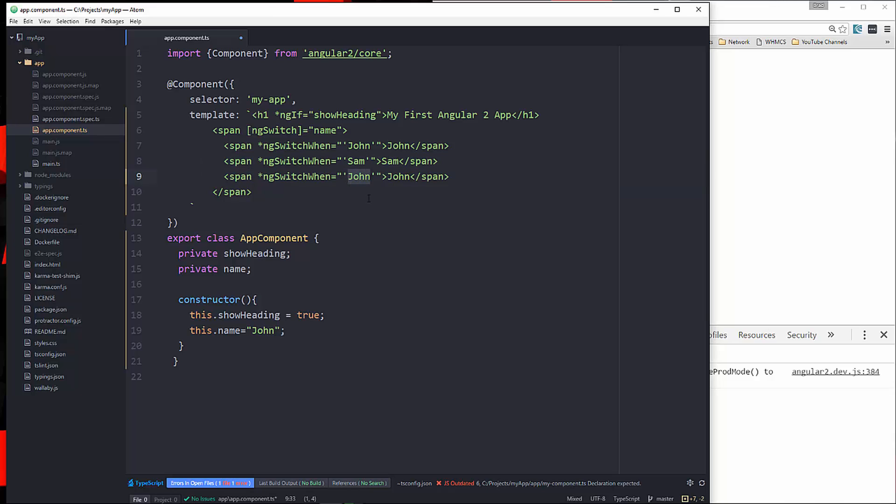
{"action": "type", "text": "Jeff"}
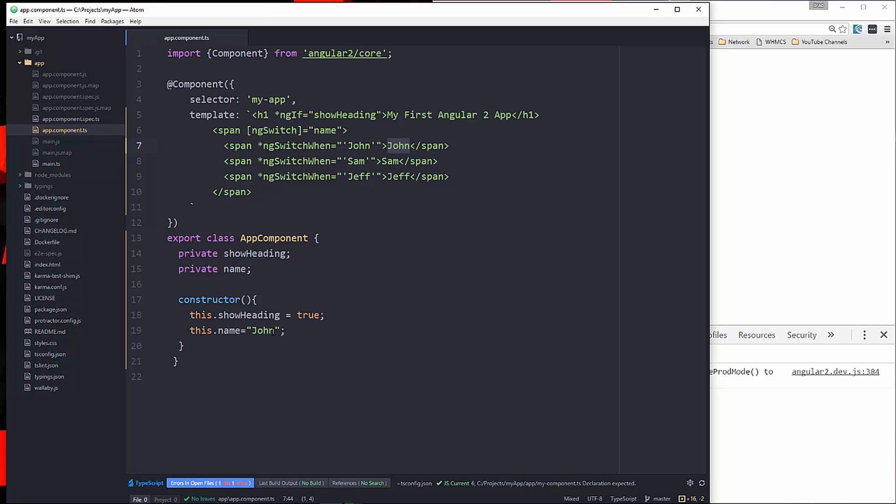
- Set this.name to "Mike" and add an ngSwitchDefault span showing "Not Here"
{"action": "double_click", "coordinate": [262, 330]}
{"action": "type", "text": "S"}
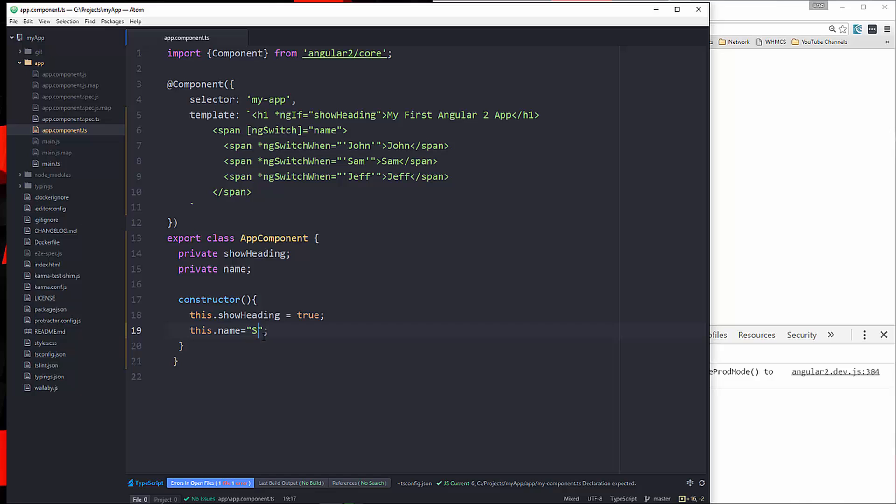
{"action": "type", "text": "M"}
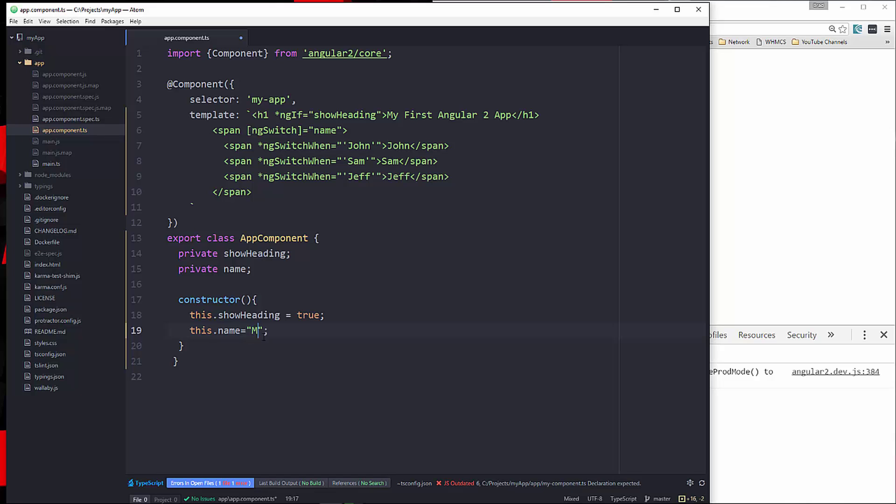
{"action": "type", "text": "ike"}
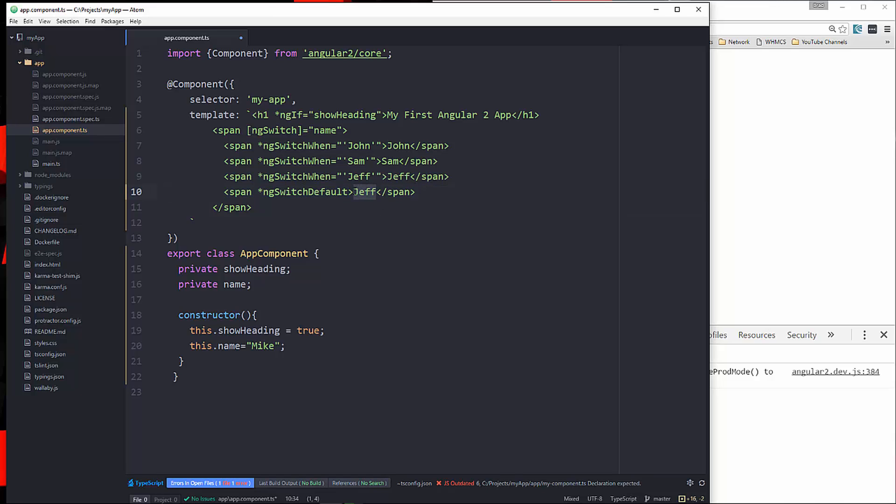
{"action": "type", "text": "Not Here"}
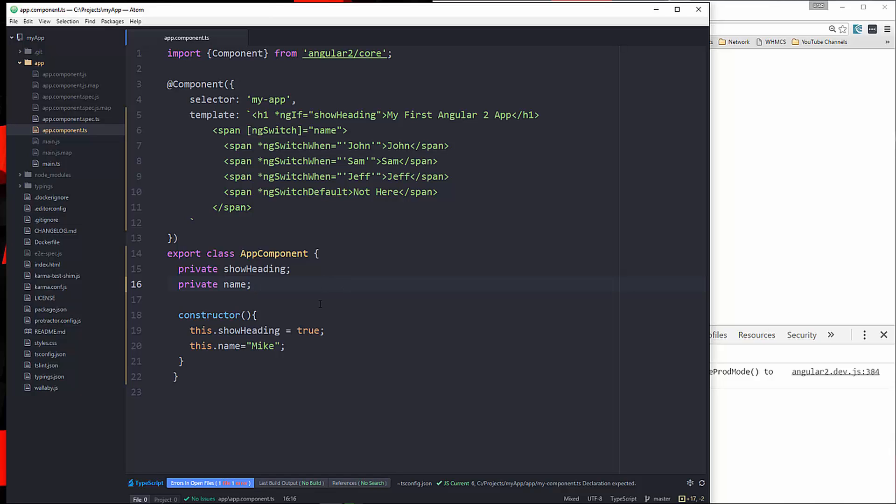
- Declare 'private colors;' and set this.colors = ['Red', 'Blue', 'Green'] in the constructor
{"action": "left_click", "coordinate": [252, 284]}
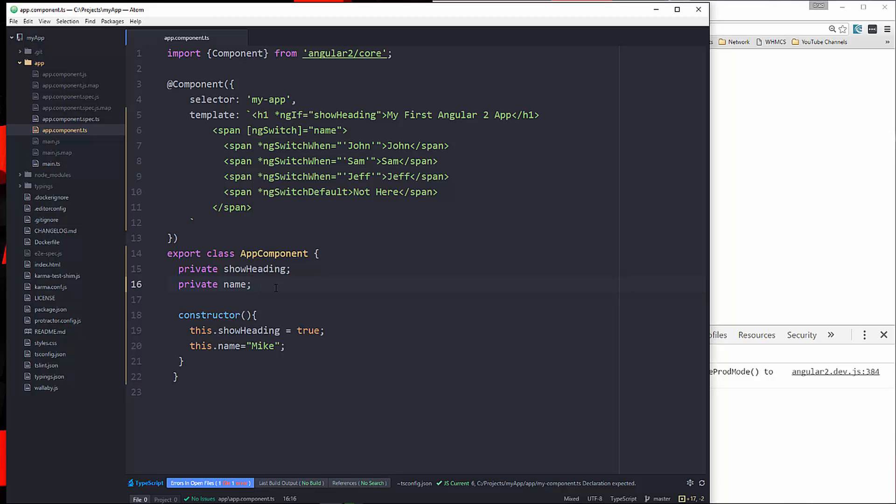
{"action": "type", "text": "private co"}
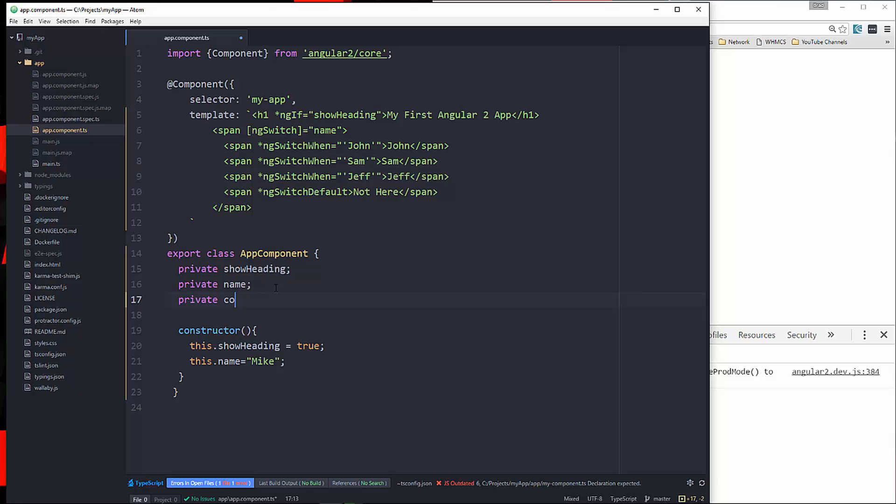
{"action": "type", "text": "lors;"}
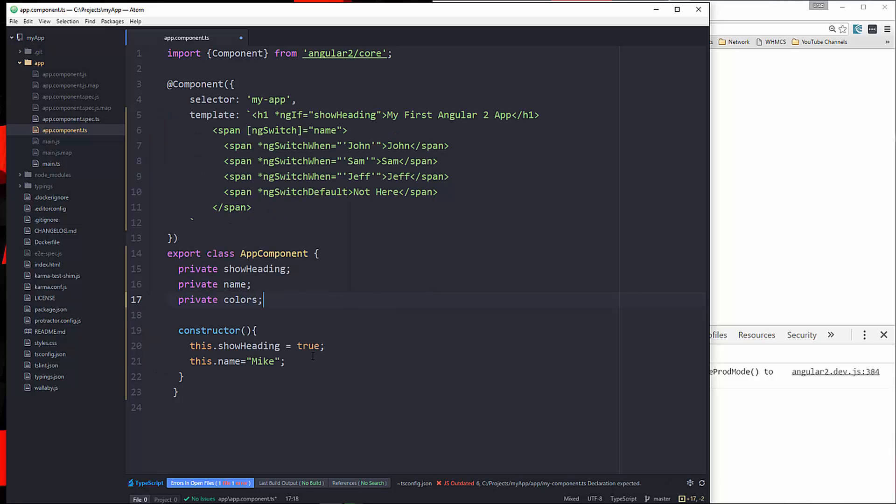
{"action": "type", "text": "this."}
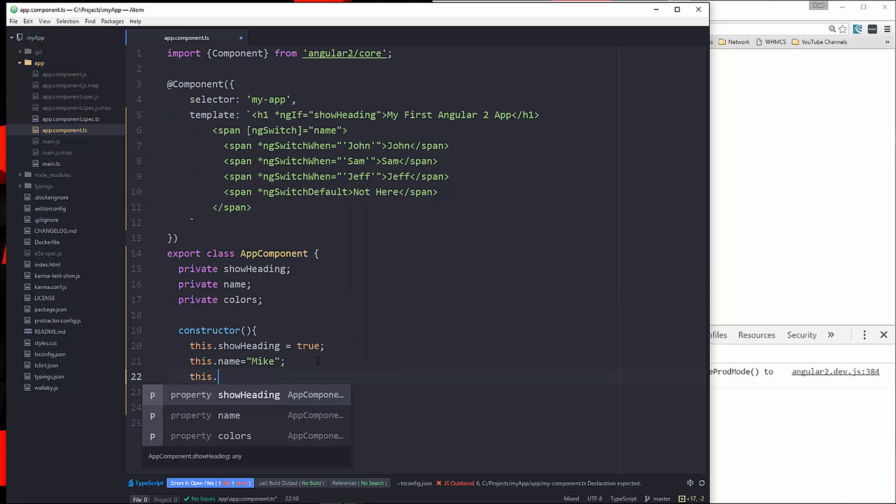
{"action": "type", "text": "colors"}
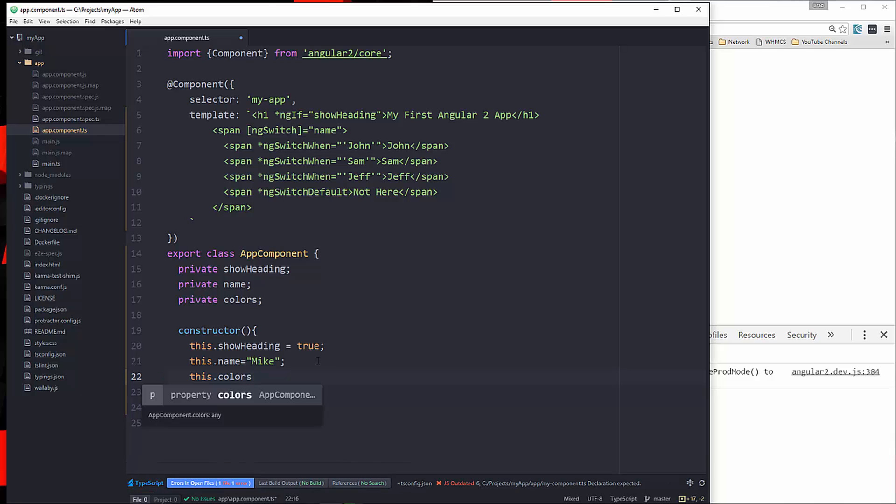
{"action": "type", "text": "= [];"}
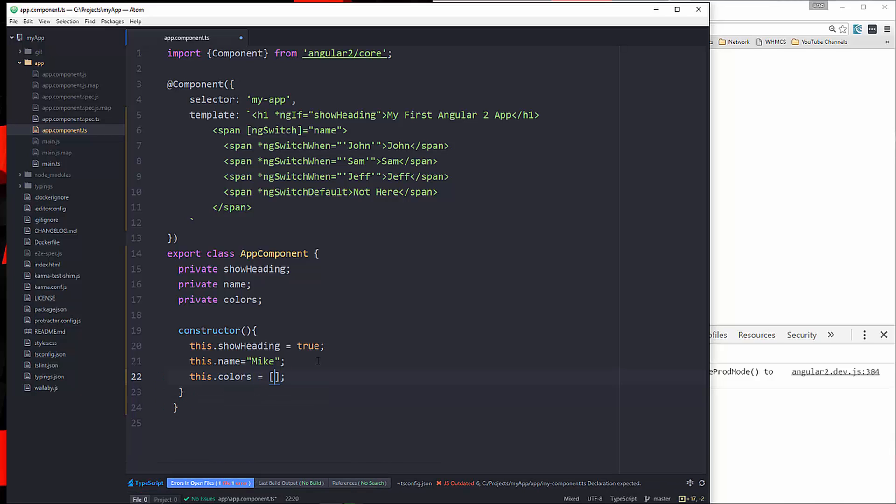
{"action": "type", "text": "'Red'"}
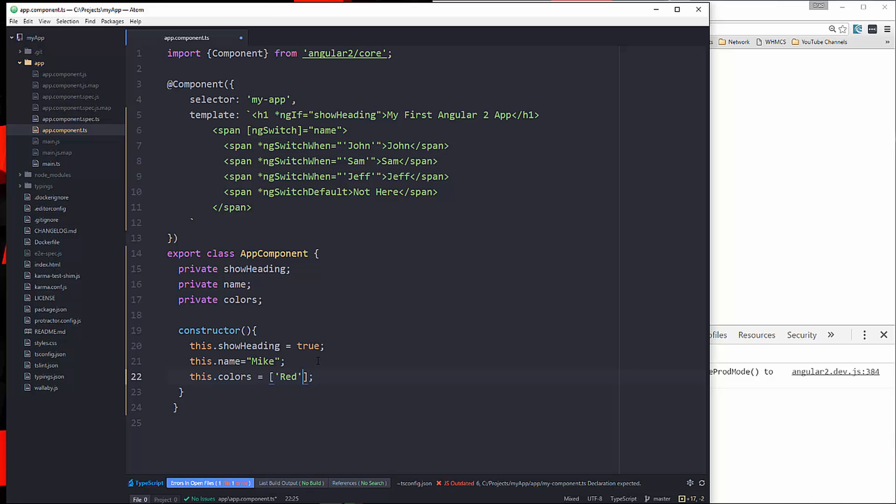
{"action": "type", "text": ", 'Blue', '"}
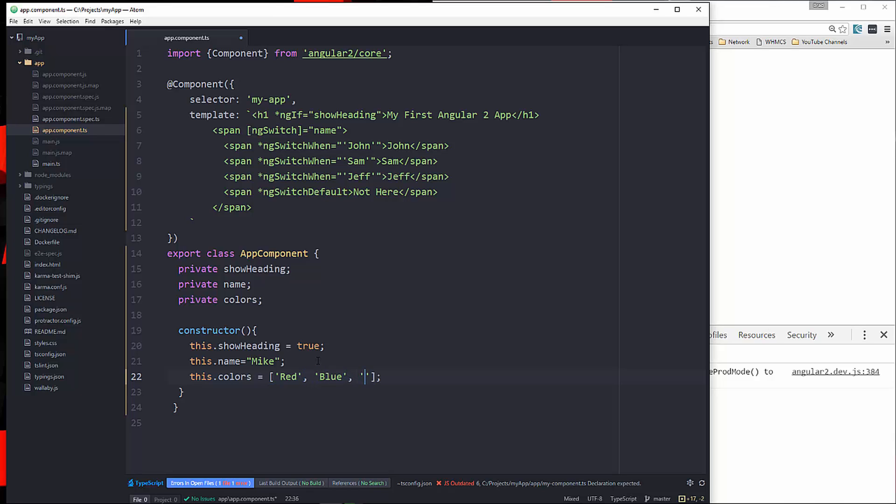
{"action": "type", "text": "Gren"}
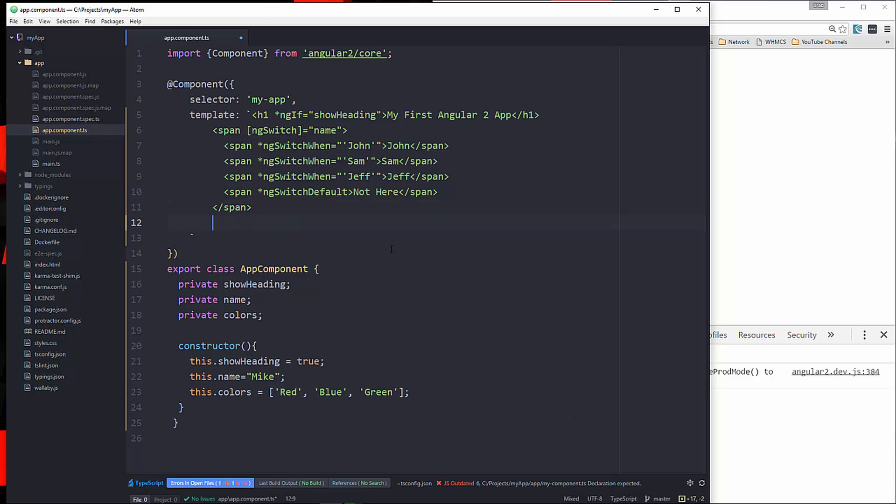
- Add two <br> line breaks and a <ul> element to the template
{"action": "type", "text": "<br>"}
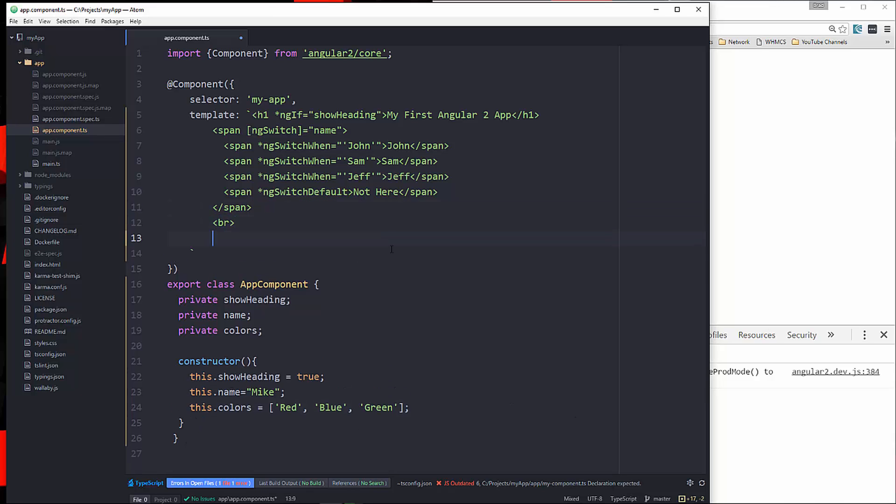
{"action": "type", "text": "<br>"}
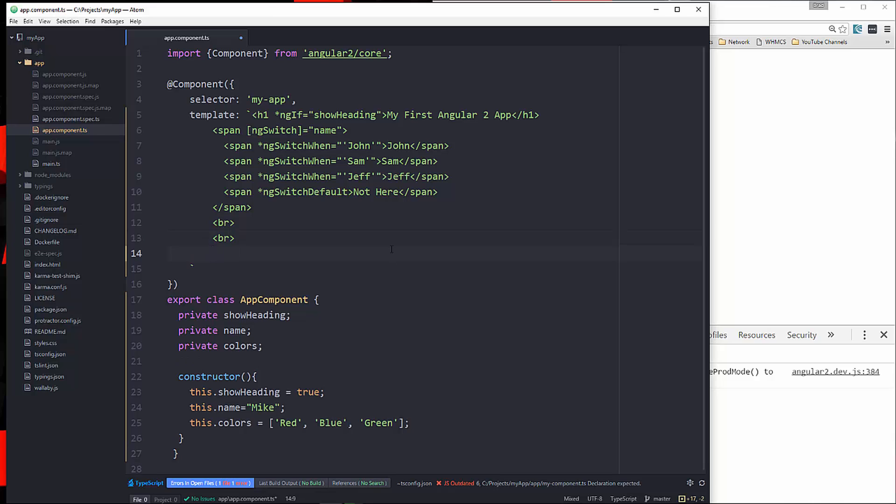
{"action": "type", "text": "<ul>"}
{"action": "type", "text": "</"}
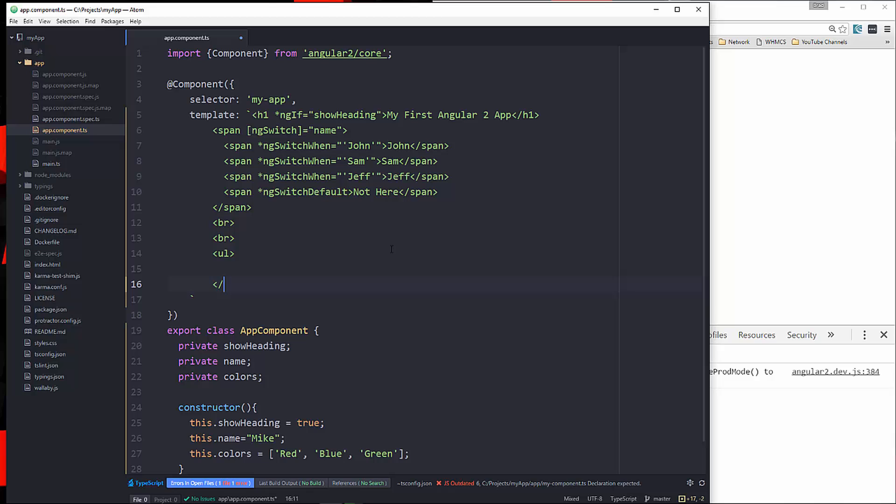
{"action": "type", "text": "ul>"}
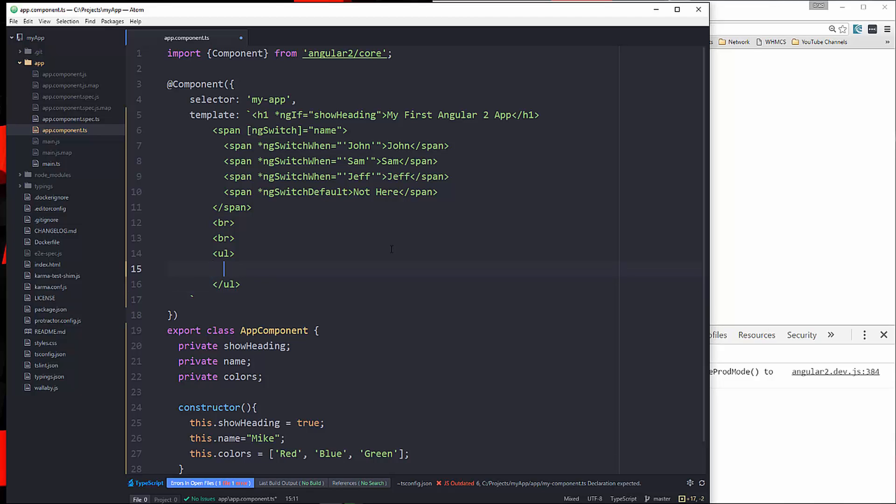
- Add an <li *ngFor="#color of colors"> item and begin its {{ }} interpolation
{"action": "type", "text": "<li"}
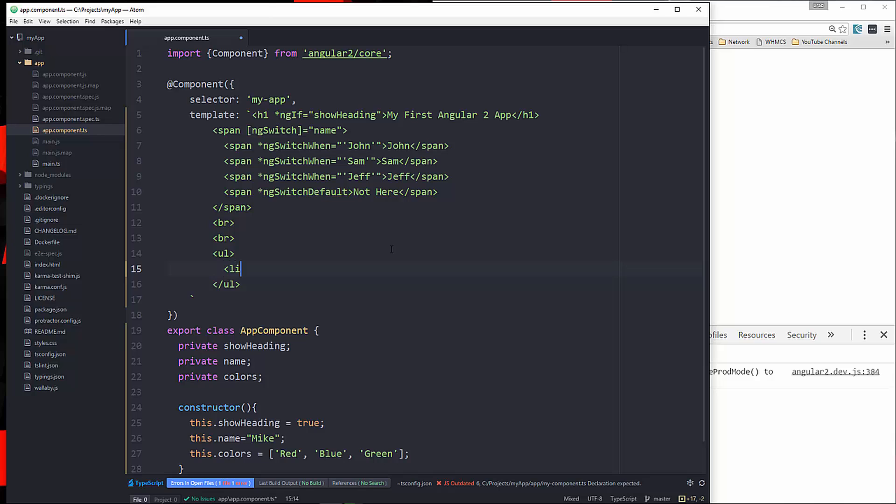
{"action": "type", "text": "\" \""}
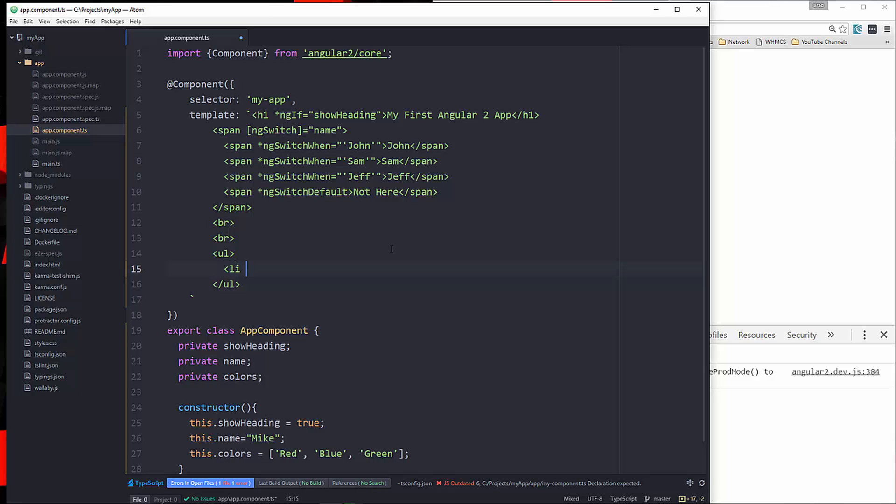
{"action": "type", "text": "*ngFo"}
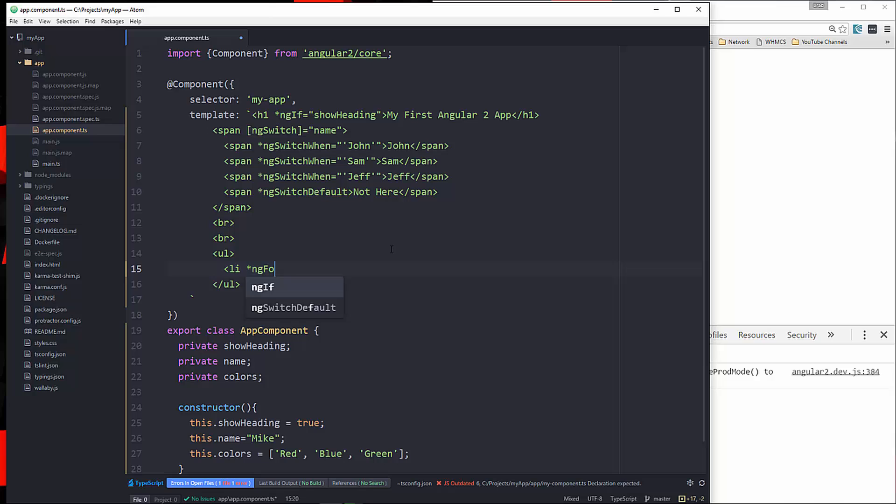
{"action": "type", "text": "r"}
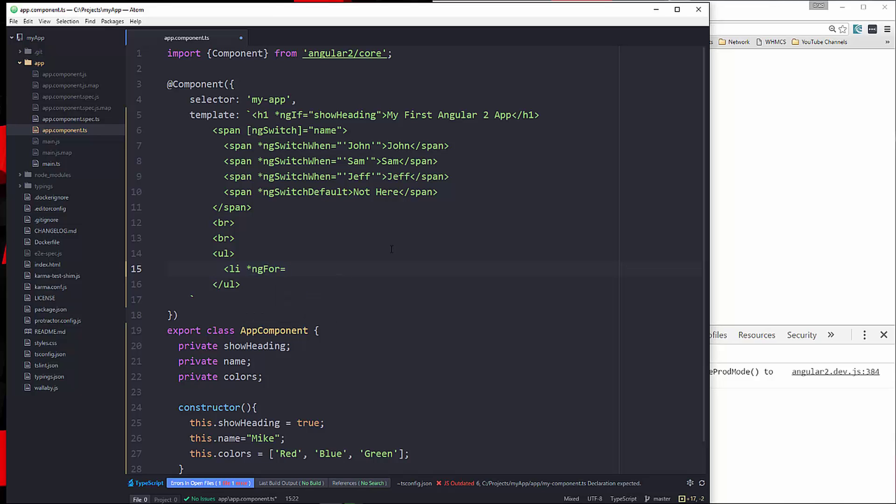
{"action": "type", "text": "=\""}
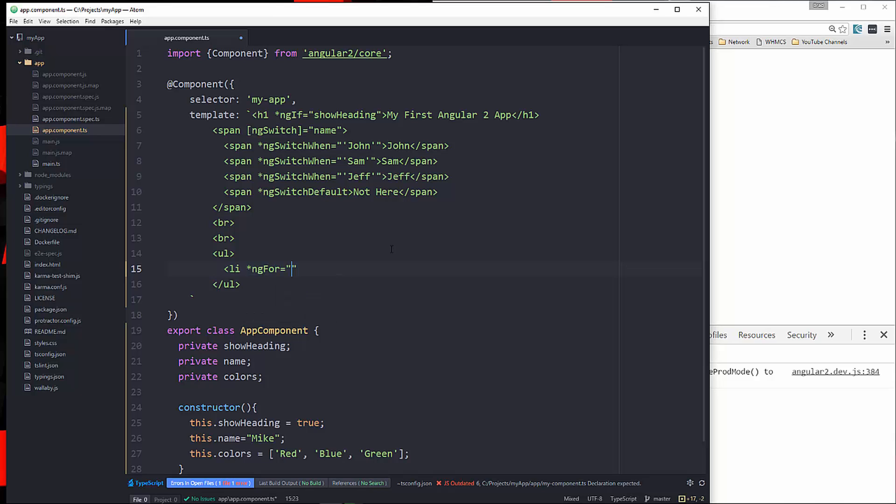
{"action": "type", "text": "#"}
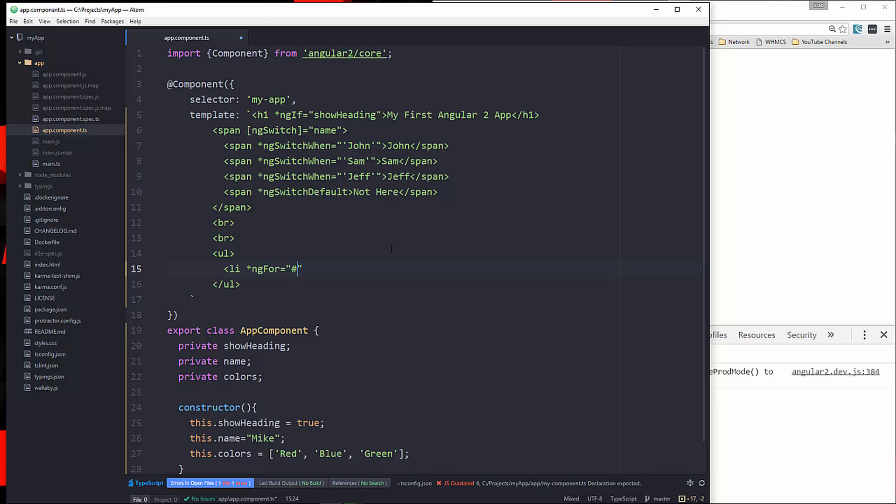
{"action": "type", "text": "color of"}
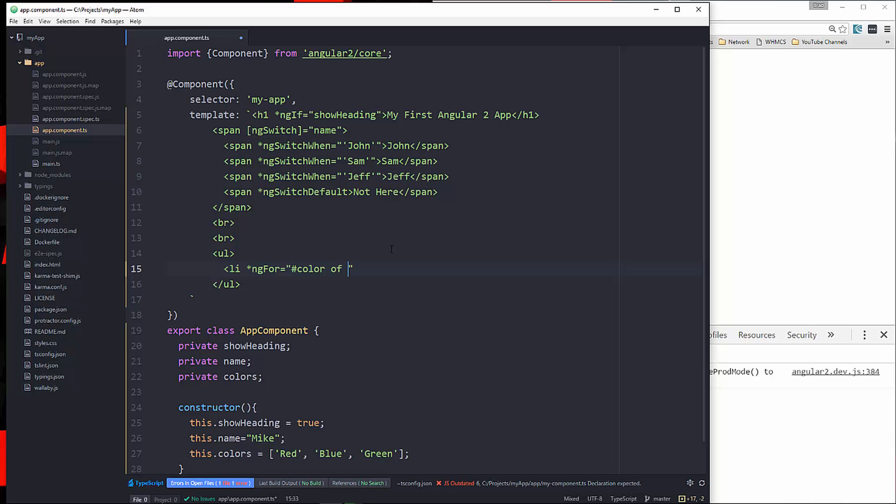
{"action": "type", "text": "colors\""}
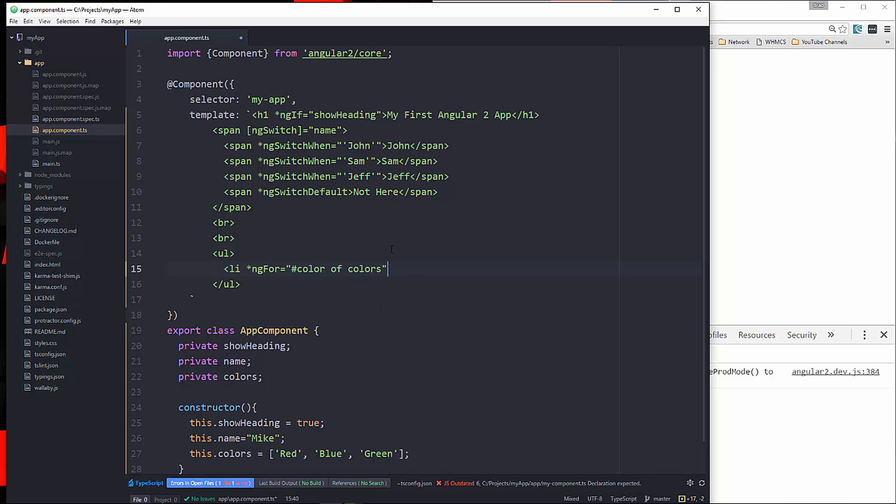
{"action": "type", "text": "\">"}
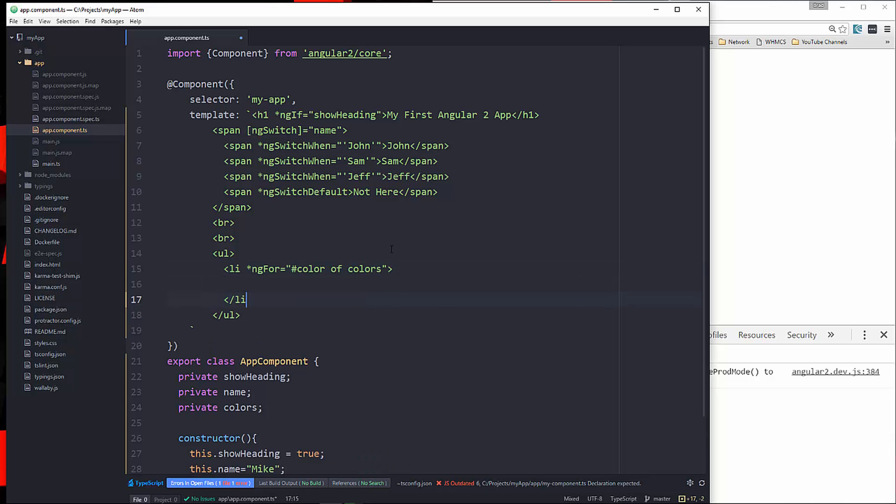
{"action": "type", "text": "{"}
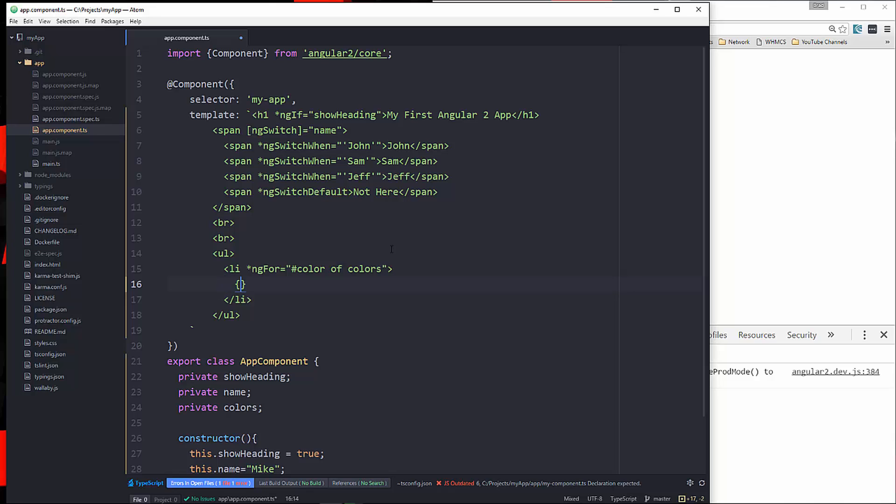